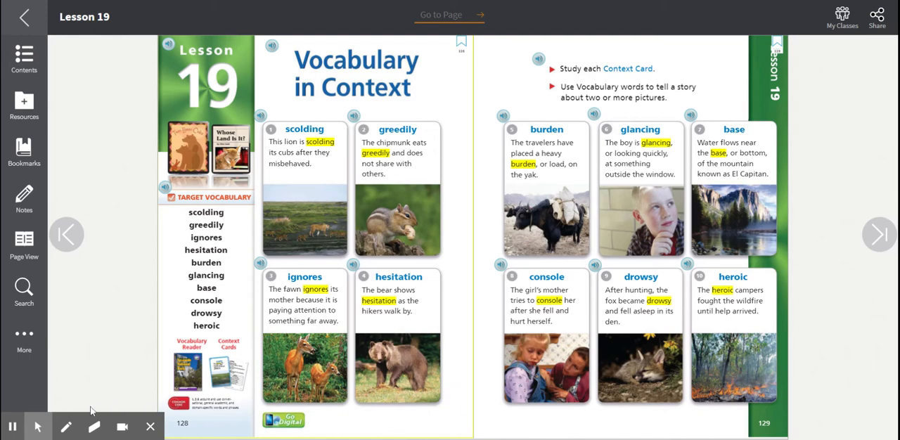
# Turn from pages 128–129 to the Read and Comprehend spread, pages 130–131.
pyautogui.click(877, 233)
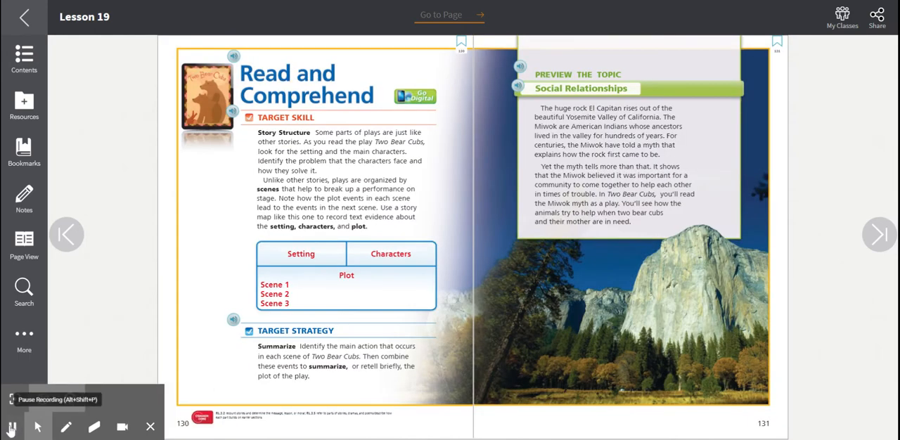
pyautogui.click(12, 427)
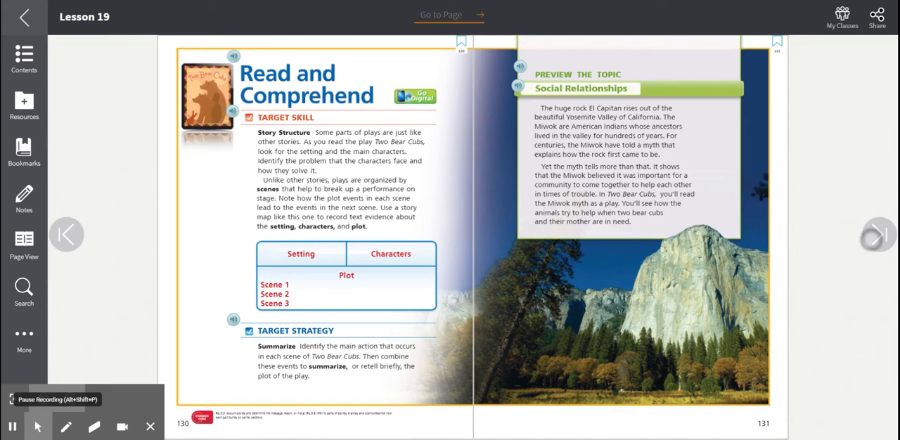
# Turn to the Two Bear Cubs anchor text opening spread, pages 132–133.
pyautogui.click(878, 233)
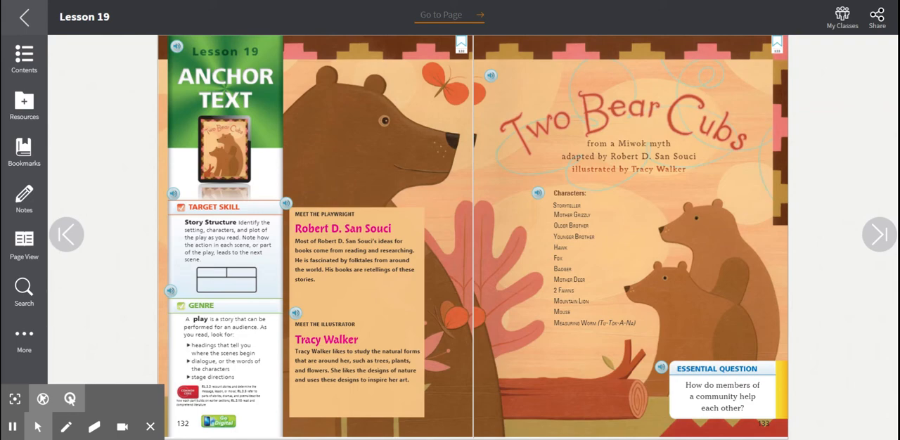
# Turn to the Prologue pages and play the Prologue read-aloud with highlighting, then stop it.
pyautogui.click(878, 233)
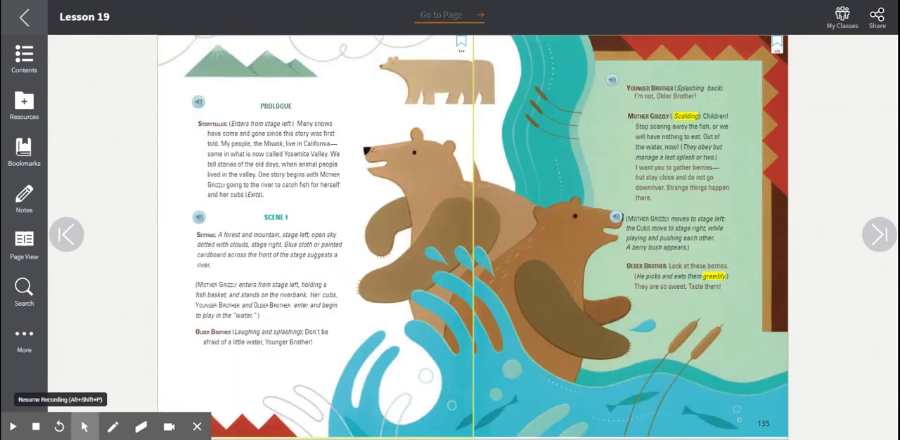
pyautogui.click(12, 426)
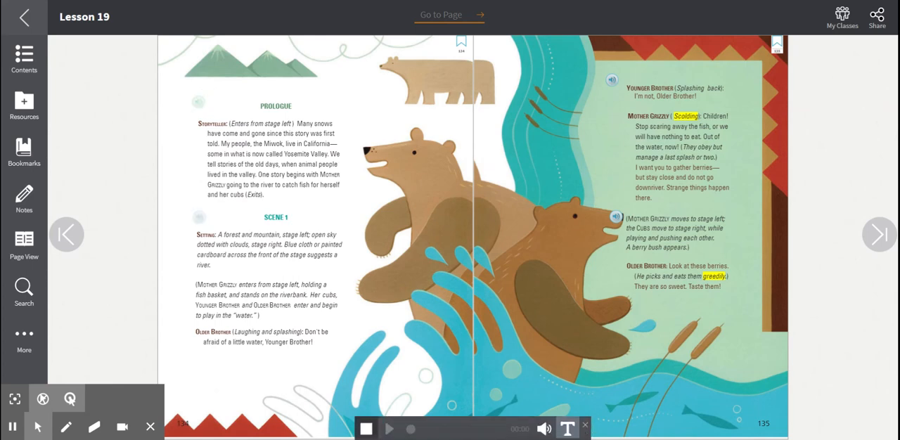
pyautogui.click(388, 429)
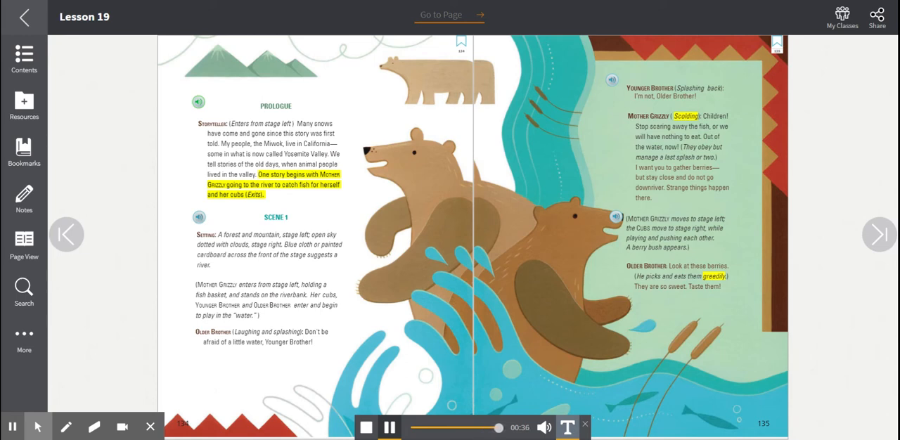
pyautogui.click(388, 428)
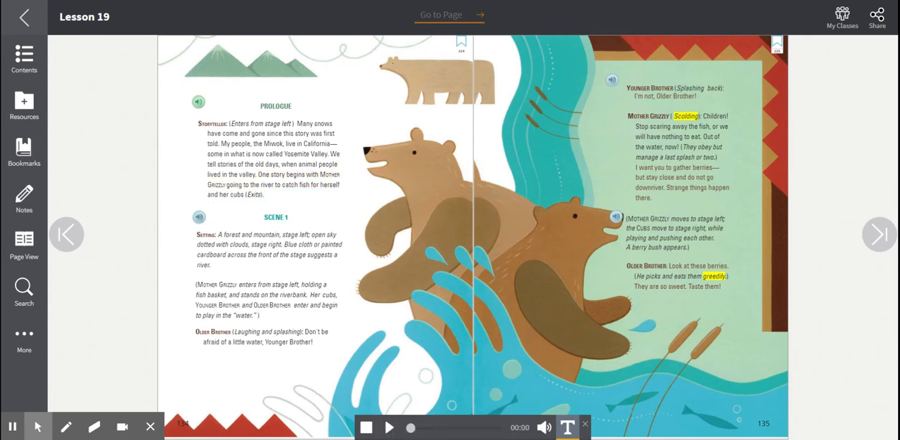
# Play the Scene 1 opening read-aloud through Older Brother's line, then stop it.
pyautogui.click(388, 427)
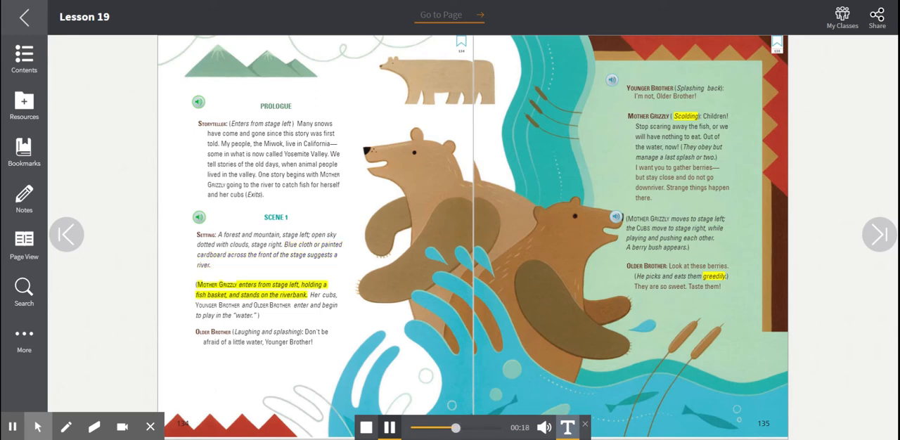
pyautogui.moveTo(11, 428)
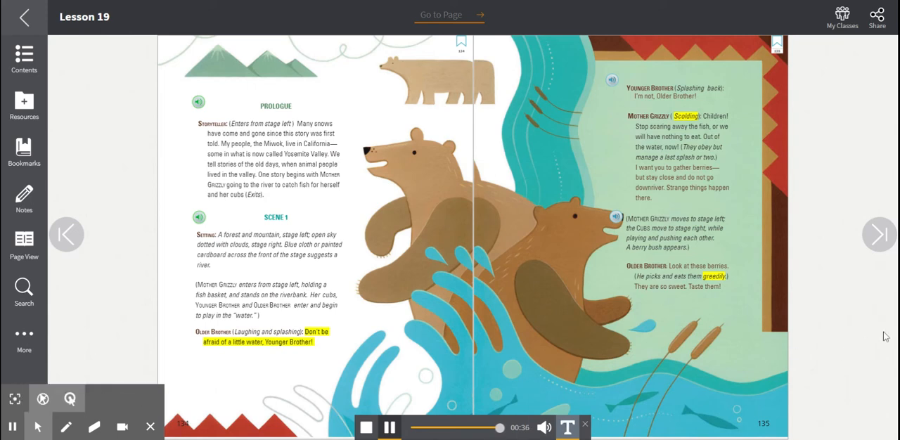
pyautogui.click(389, 428)
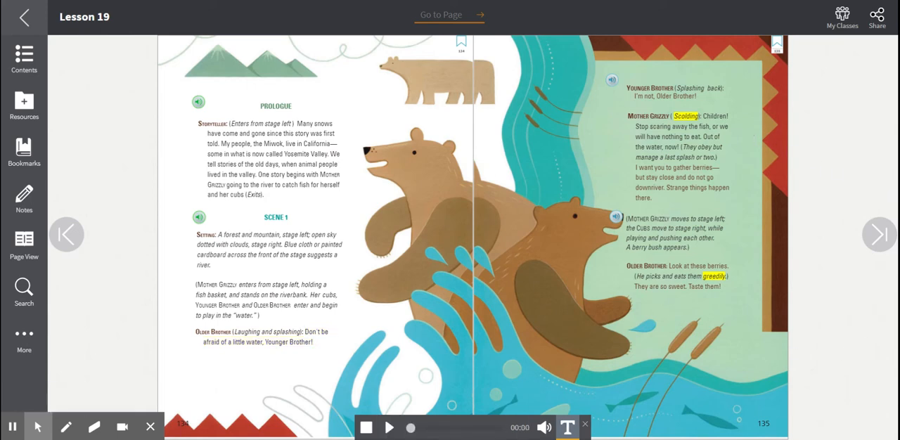
# Play Mother Grizzly's and Older Brother's lines on page 135 aloud, then stop the audio.
pyautogui.click(611, 83)
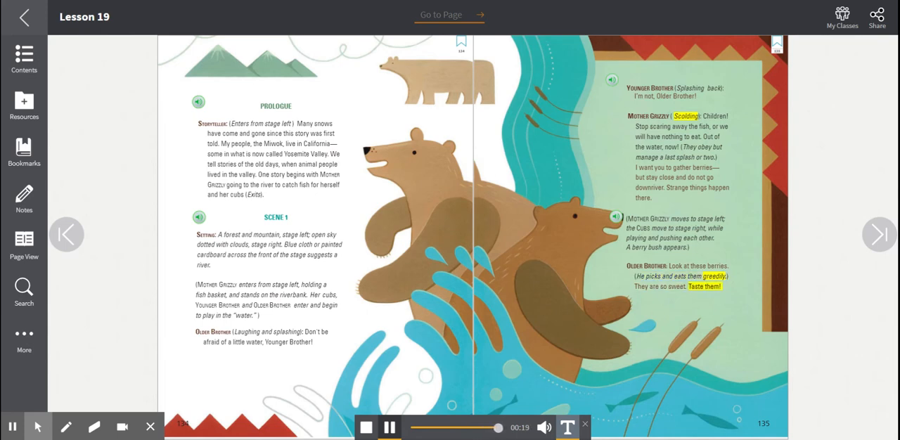
pyautogui.click(365, 428)
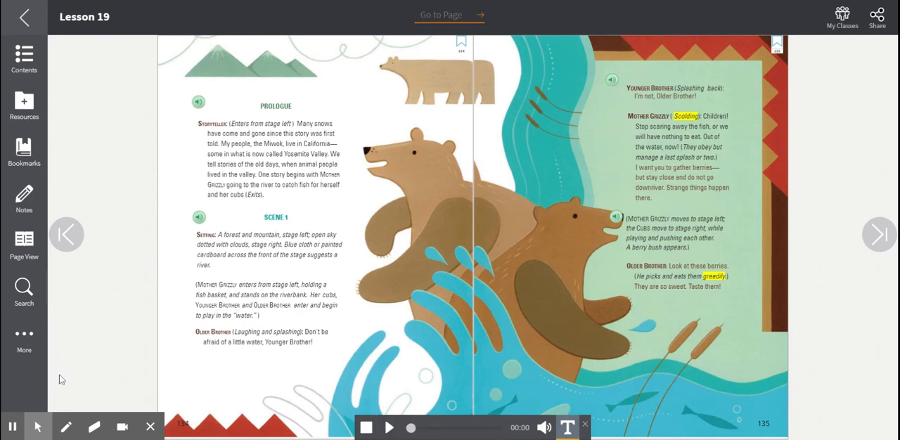
# Turn to pages 136–137 and play Older Brother's 'Let's see what is downriver' line aloud, then stop.
pyautogui.click(879, 235)
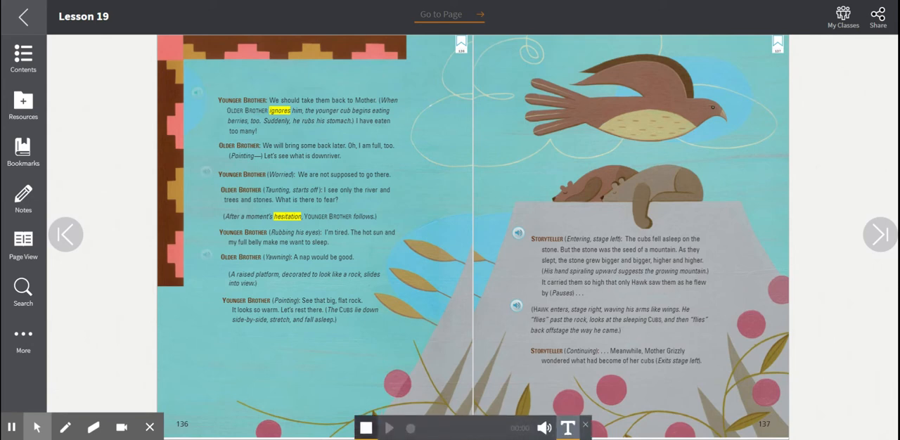
pyautogui.click(390, 428)
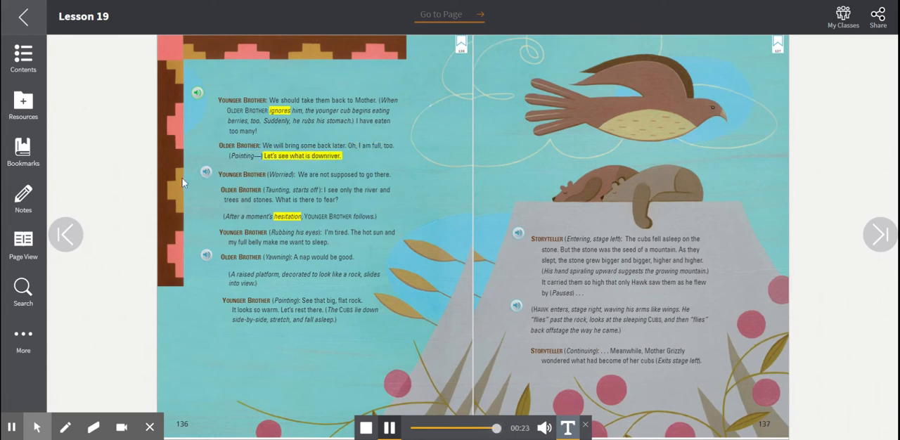
pyautogui.click(388, 427)
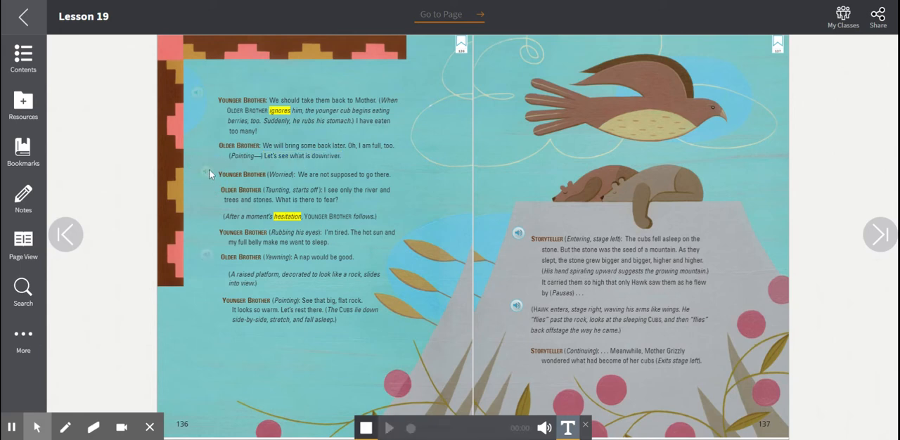
# Play Younger Brother's sleepy line and the following passages on pages 136–137 aloud.
pyautogui.click(388, 427)
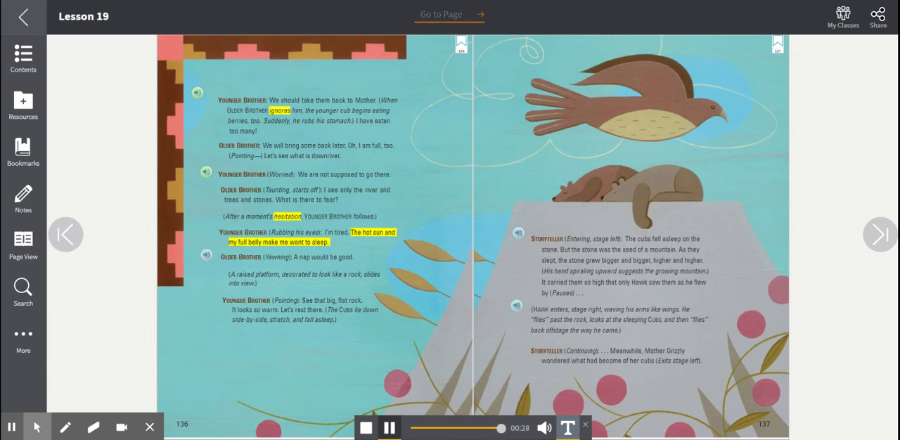
pyautogui.click(388, 427)
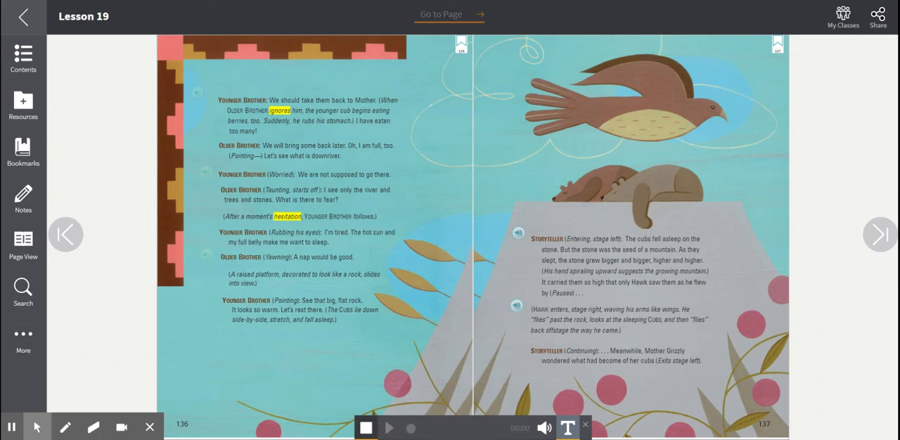
pyautogui.click(388, 427)
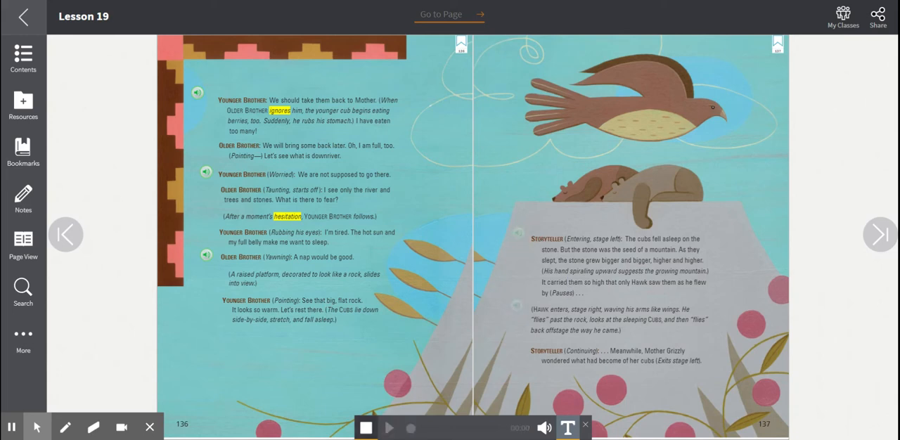
pyautogui.click(389, 428)
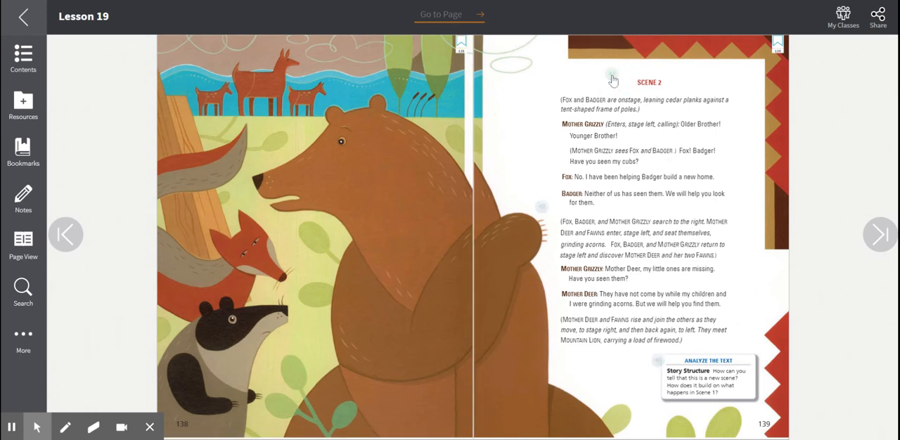
# Play Scene 2 on page 139 aloud through Mountain Lion's entrance, then turn to pages 140–141.
pyautogui.click(610, 75)
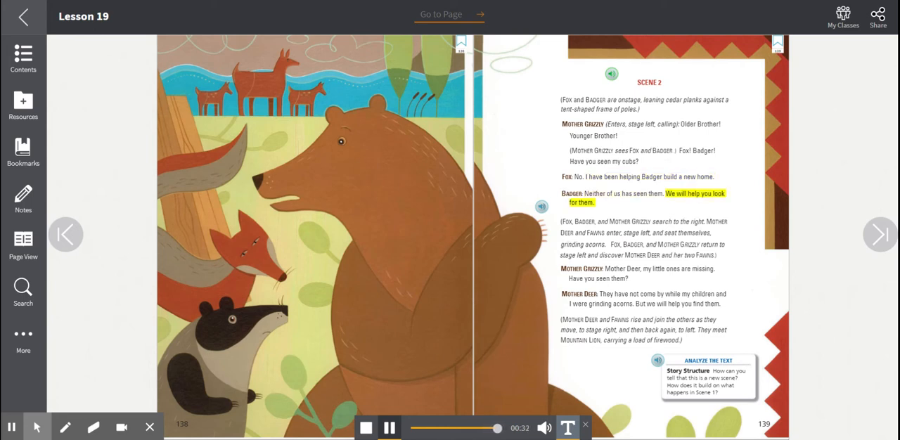
pyautogui.click(388, 428)
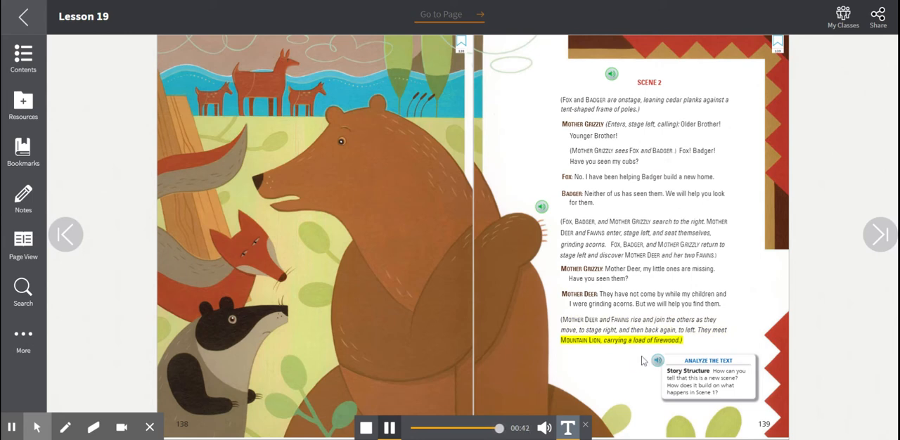
pyautogui.click(388, 428)
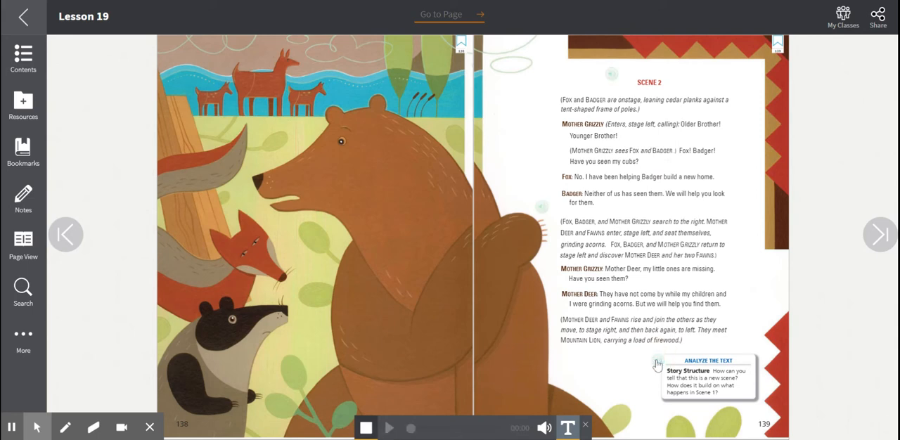
pyautogui.click(388, 427)
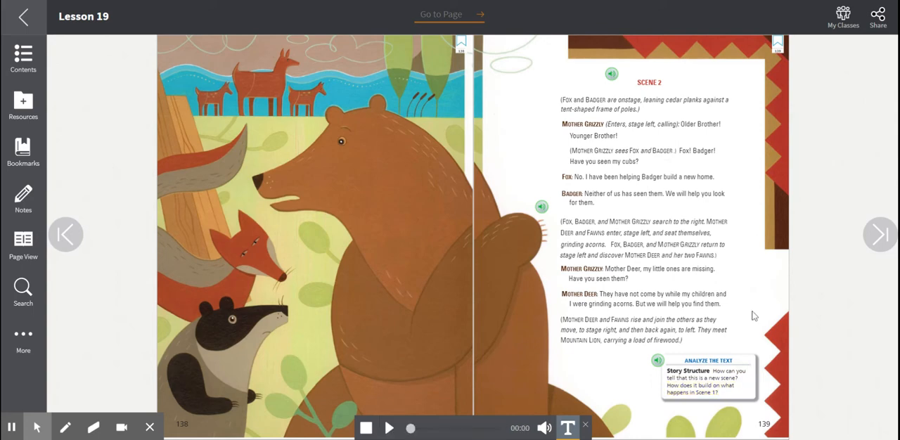
pyautogui.click(881, 233)
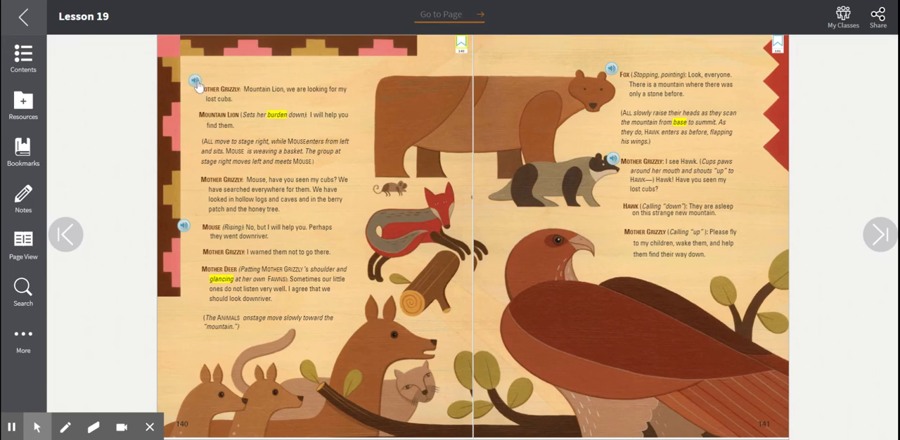
# Play page 140 aloud, including the Moose's lines.
pyautogui.click(195, 84)
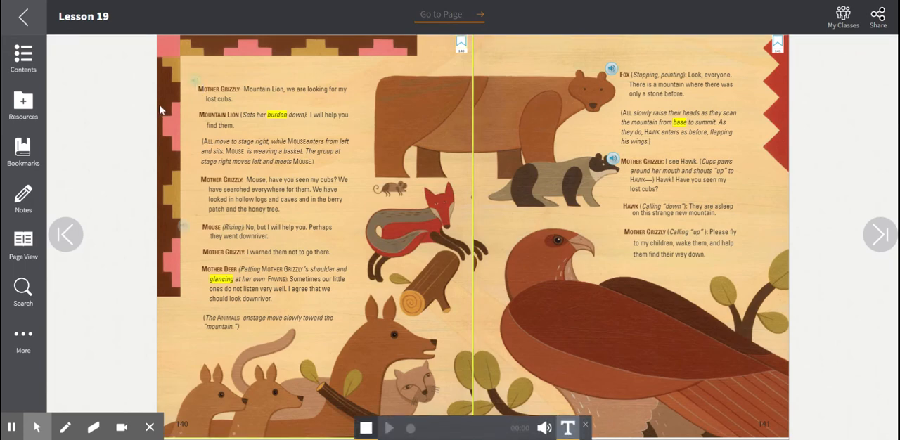
pyautogui.click(388, 427)
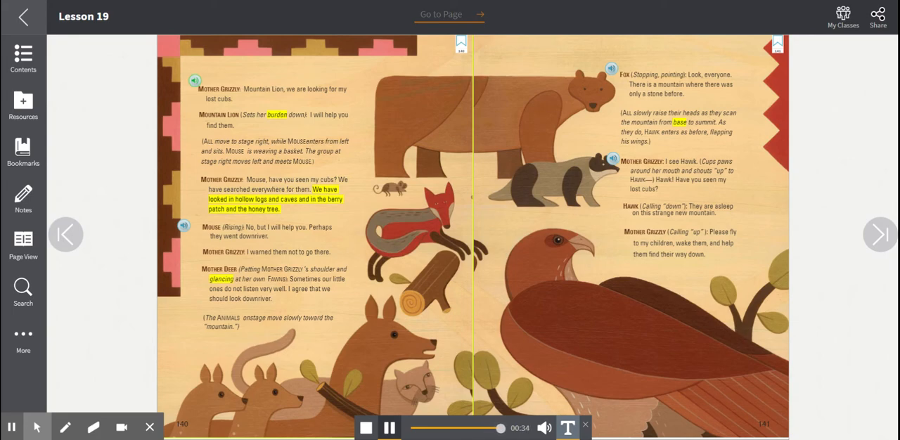
pyautogui.click(388, 428)
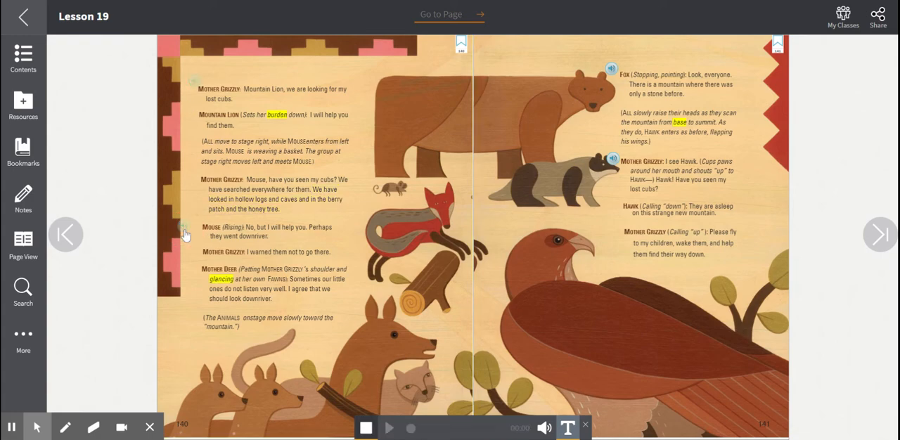
pyautogui.click(388, 427)
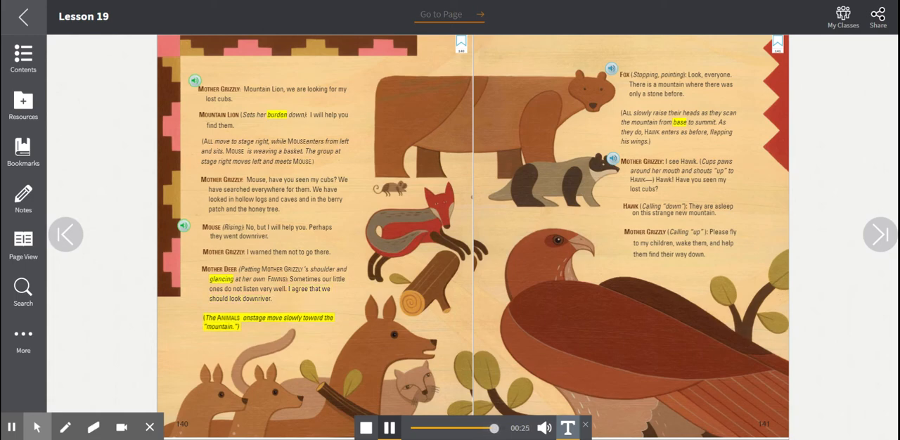
pyautogui.moveTo(589, 81)
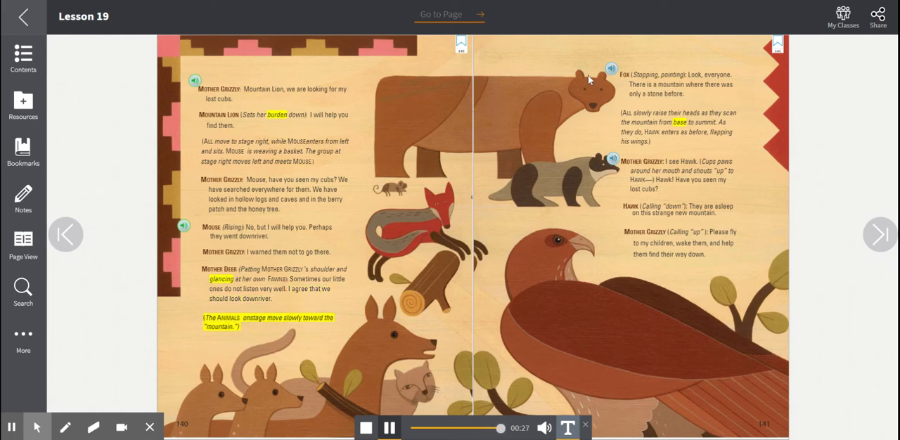
# Play the Fox's and Mother Grizzly's lines on page 141 aloud, then turn to pages 142–143.
pyautogui.click(388, 428)
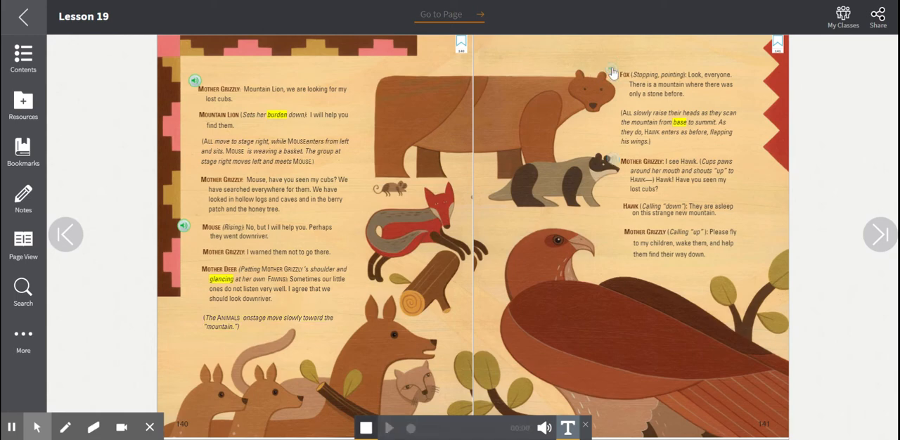
pyautogui.click(388, 428)
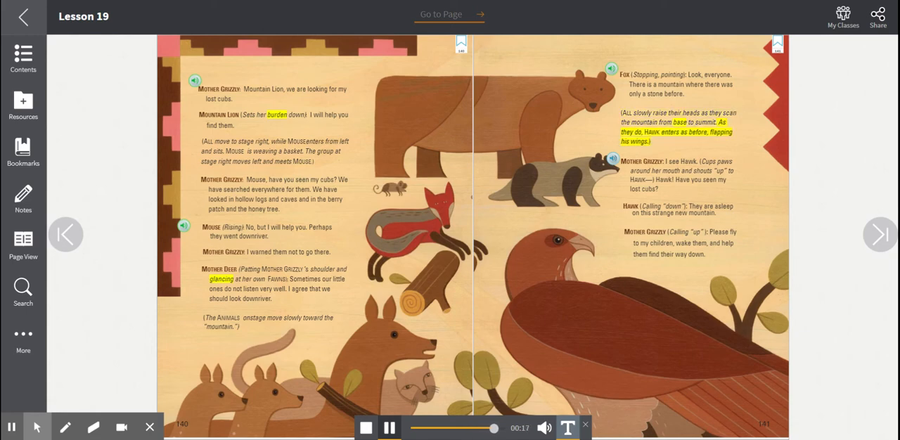
pyautogui.click(388, 428)
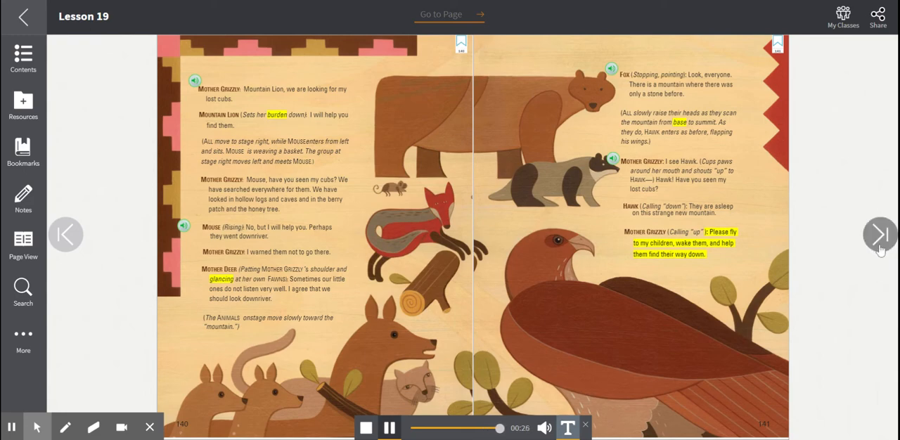
pyautogui.click(880, 234)
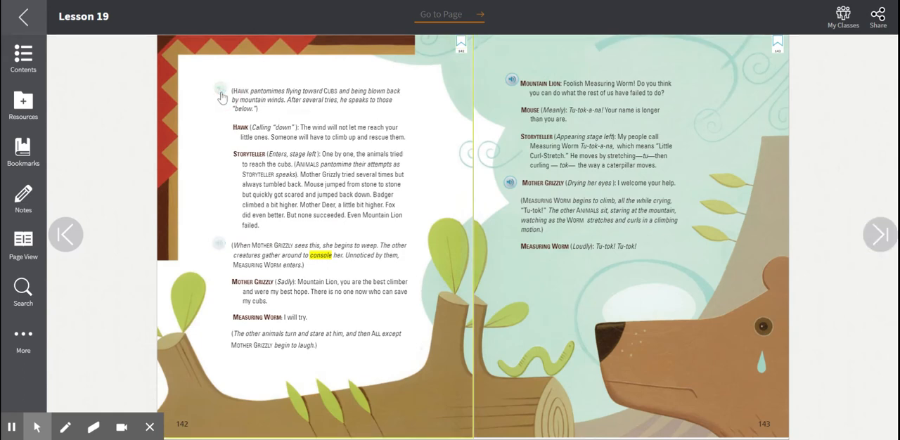
# Start the read-aloud of page 142 through its final stage direction.
pyautogui.click(220, 89)
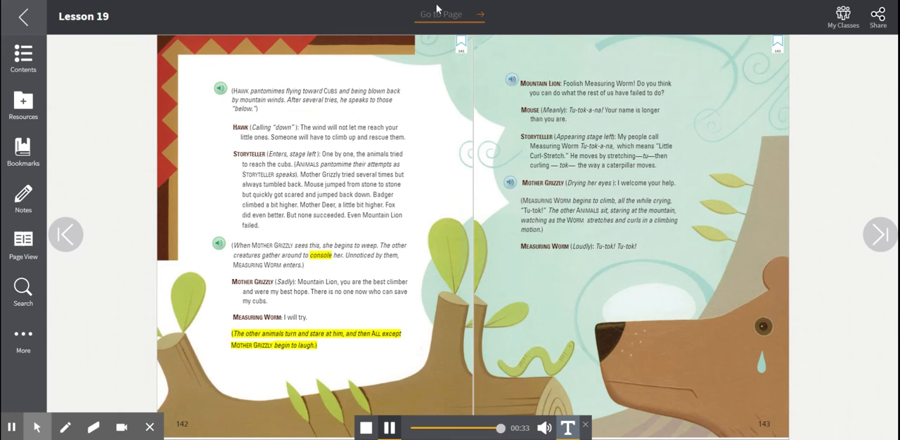
# Restart the read-aloud at Mother Grizzly's line and let it run through Measuring Worm's "Tu-tok!" on page 143.
pyautogui.click(388, 428)
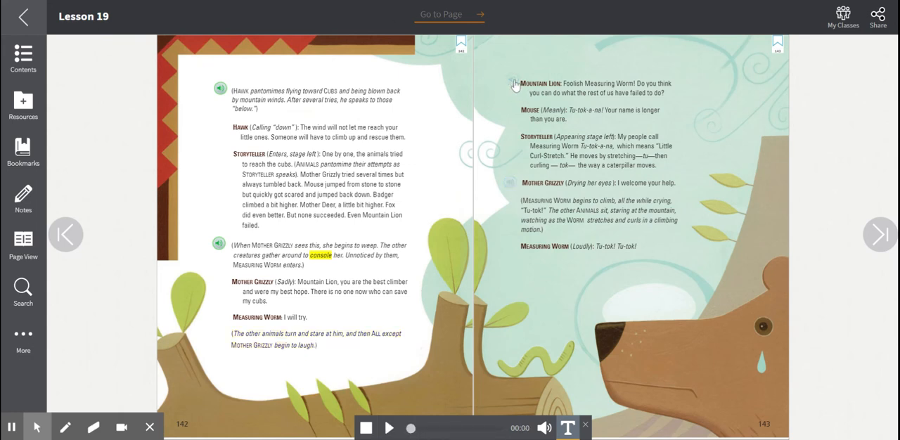
pyautogui.click(388, 427)
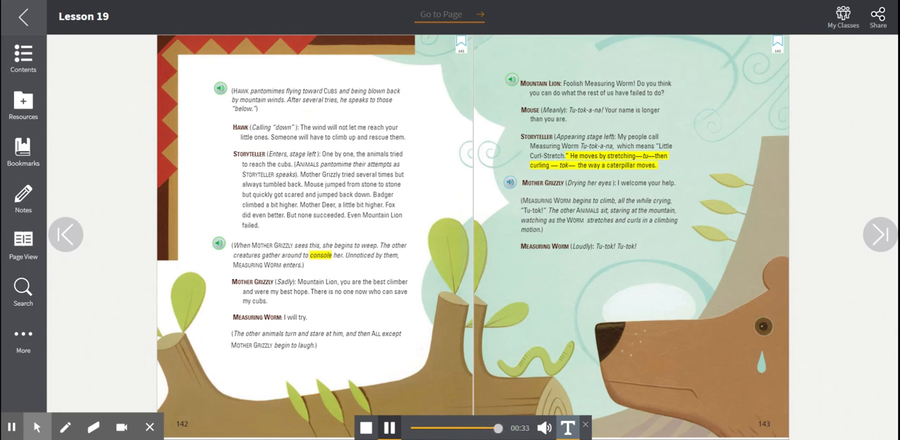
pyautogui.click(390, 428)
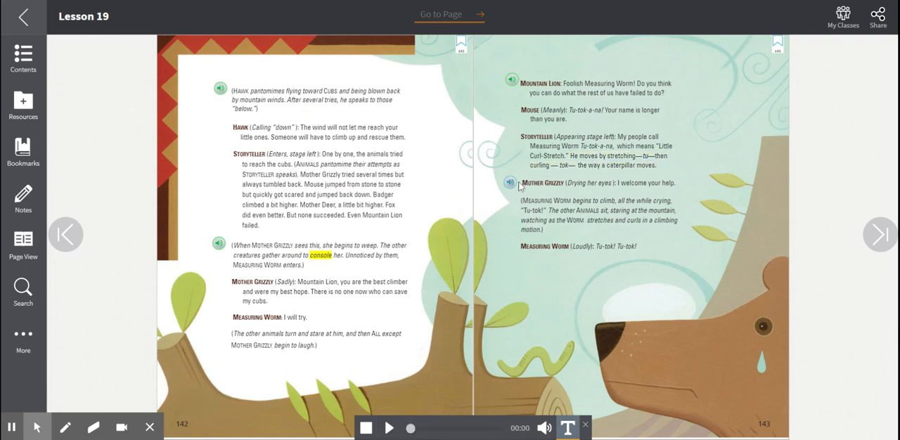
pyautogui.click(509, 183)
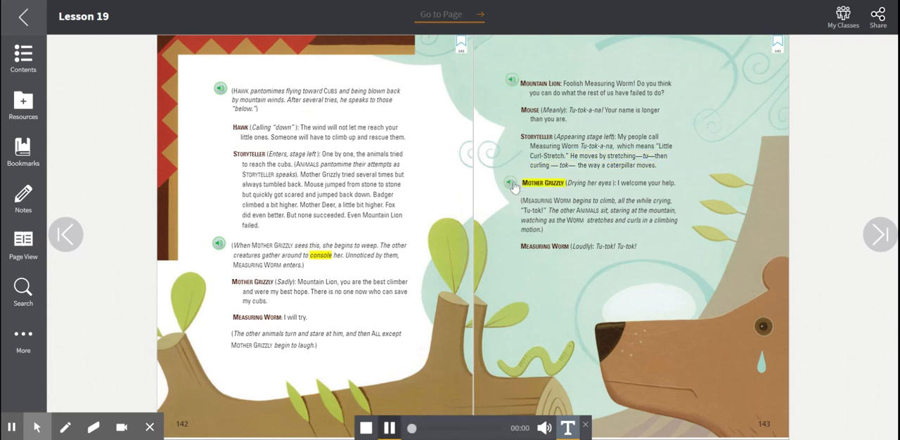
pyautogui.click(510, 183)
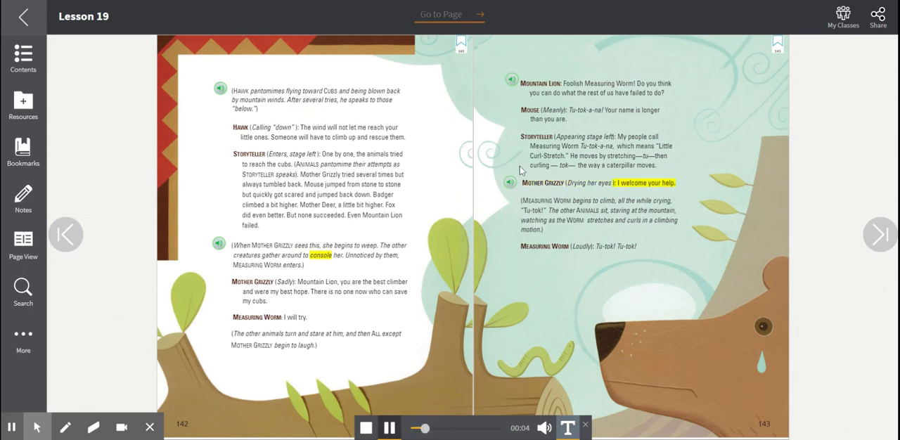
pyautogui.moveTo(520, 83); pyautogui.dragTo(662, 155)
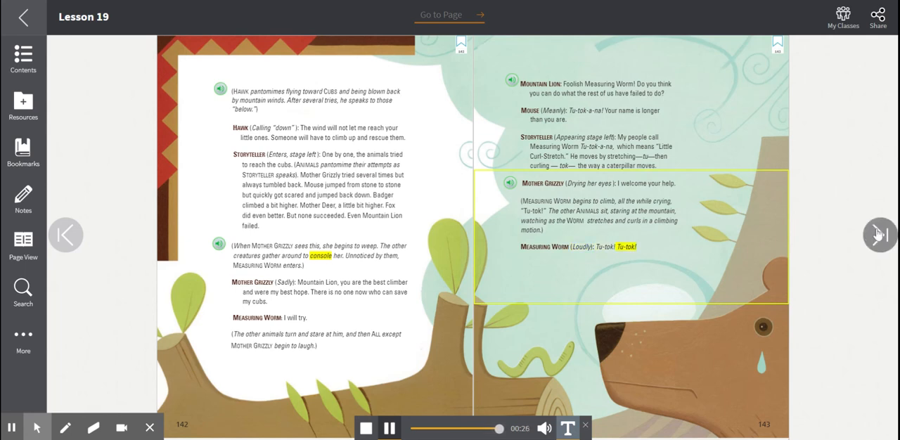
# Turn to pages 144–145 and play Scene 3 aloud, restarting from Measuring Worm's line.
pyautogui.click(880, 235)
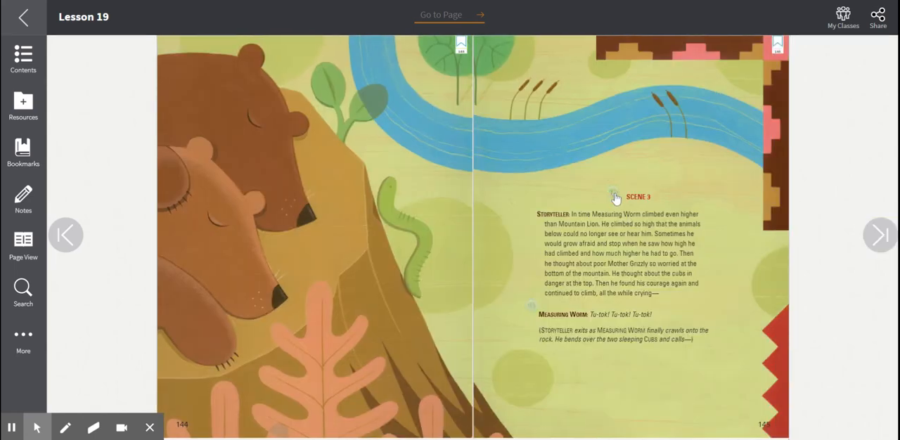
pyautogui.click(613, 195)
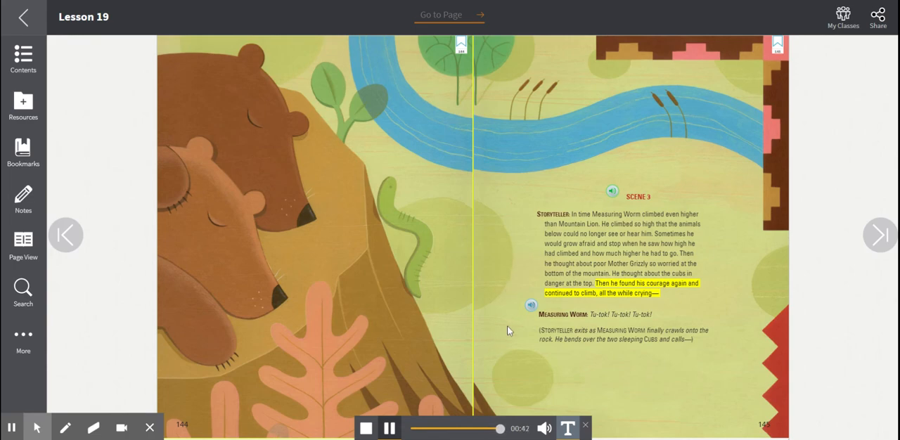
pyautogui.click(388, 427)
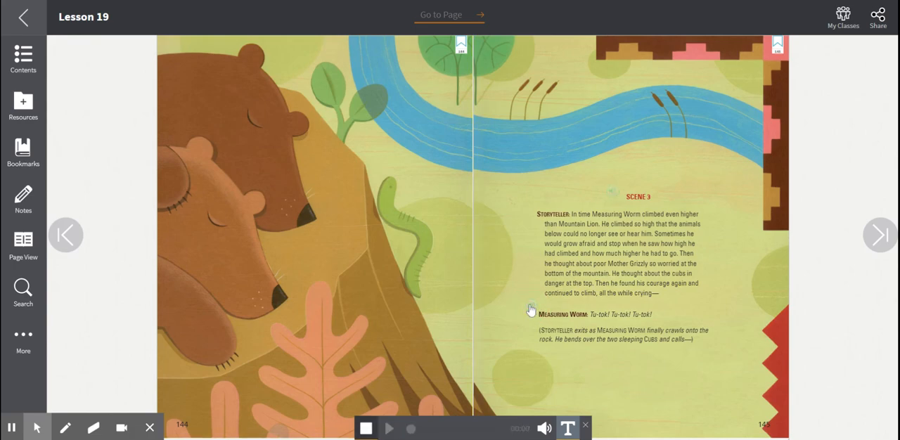
pyautogui.click(389, 428)
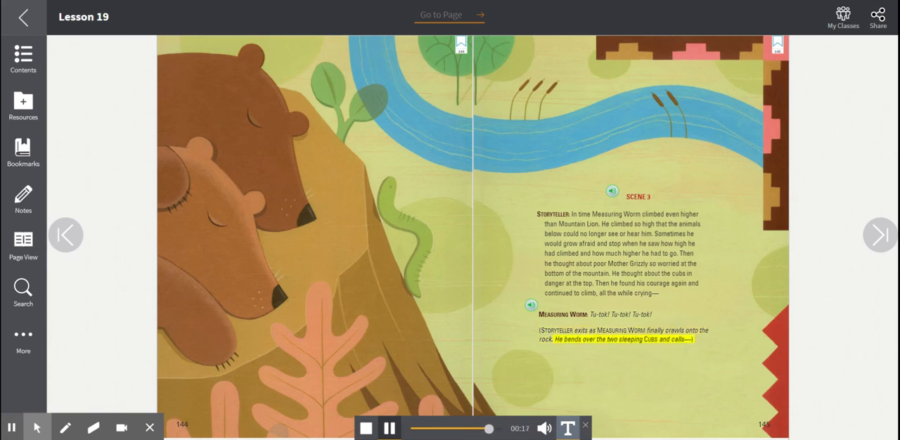
pyautogui.moveTo(879, 235)
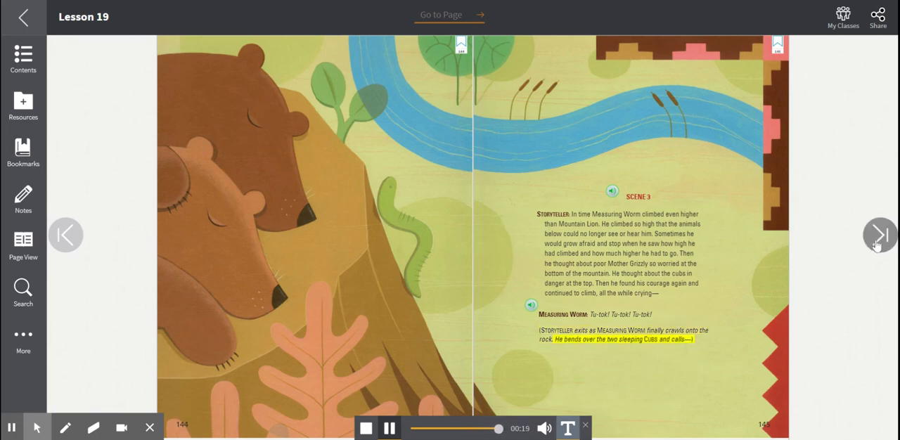
# Turn to pages 146–147 and play the Cubs' waking dialogue from Measuring Worm's comforting line.
pyautogui.click(881, 235)
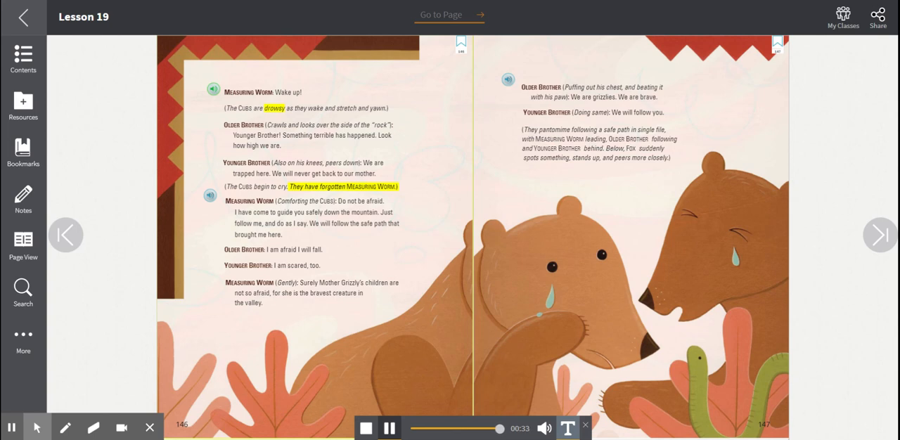
pyautogui.click(390, 427)
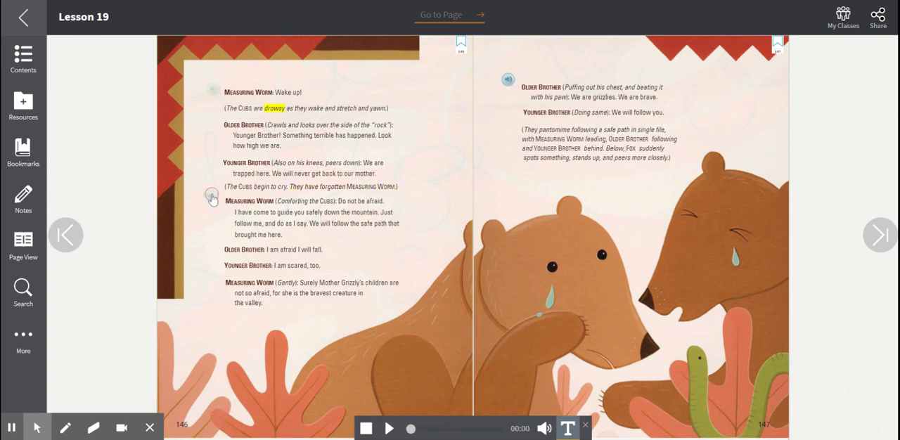
pyautogui.click(366, 428)
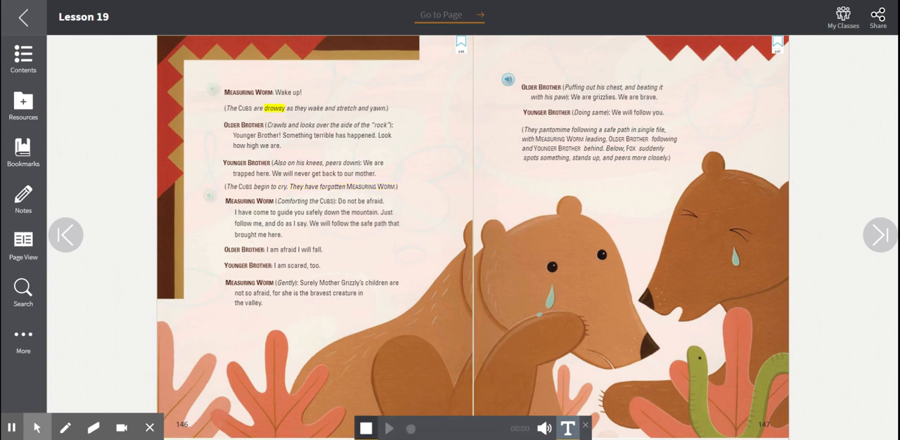
pyautogui.click(388, 428)
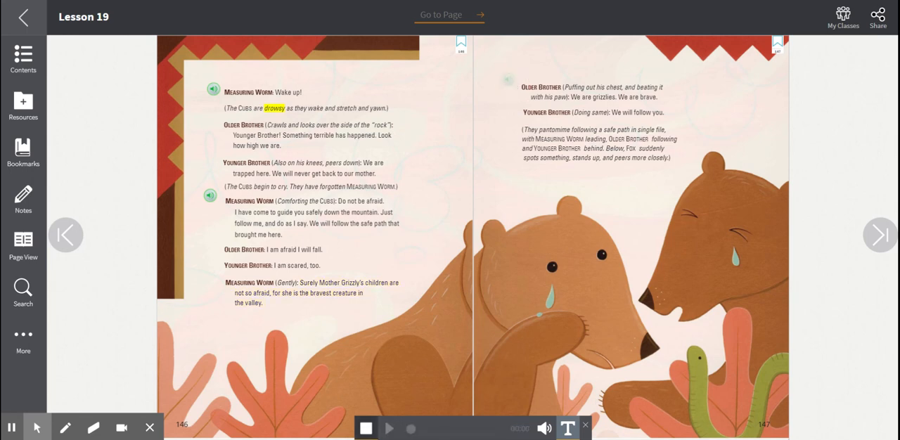
# Play Older Brother's line through the Cubs' escape on page 147, then turn to pages 148–149.
pyautogui.click(388, 429)
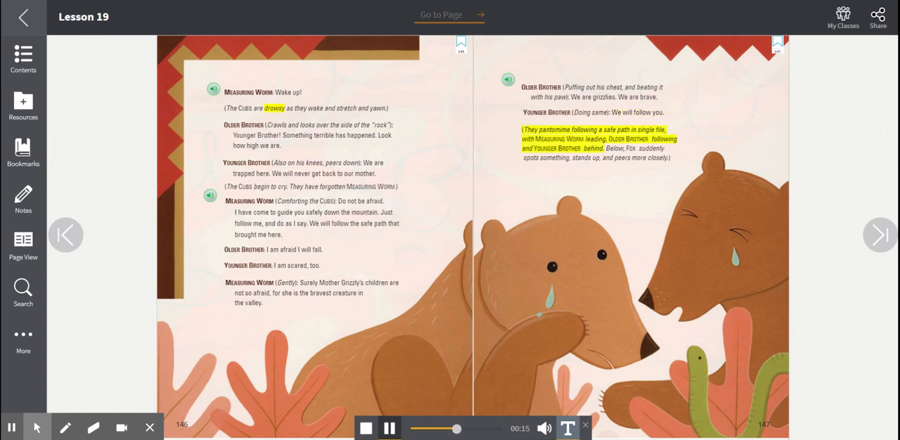
pyautogui.moveTo(807, 256)
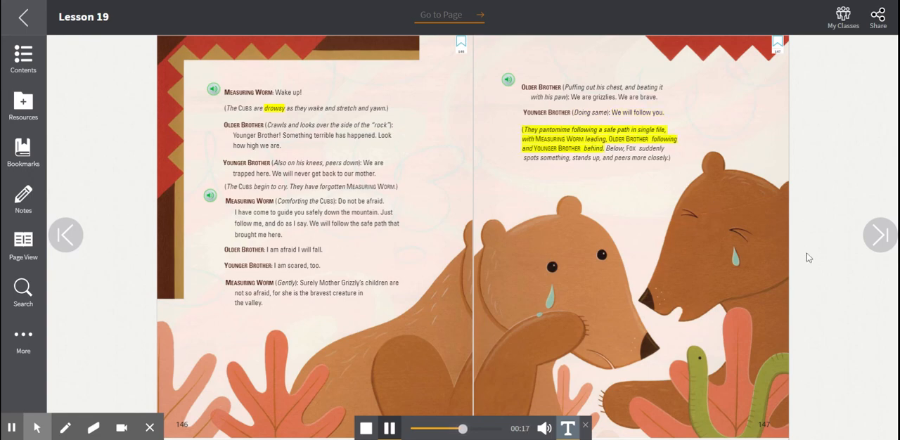
pyautogui.moveTo(861, 267)
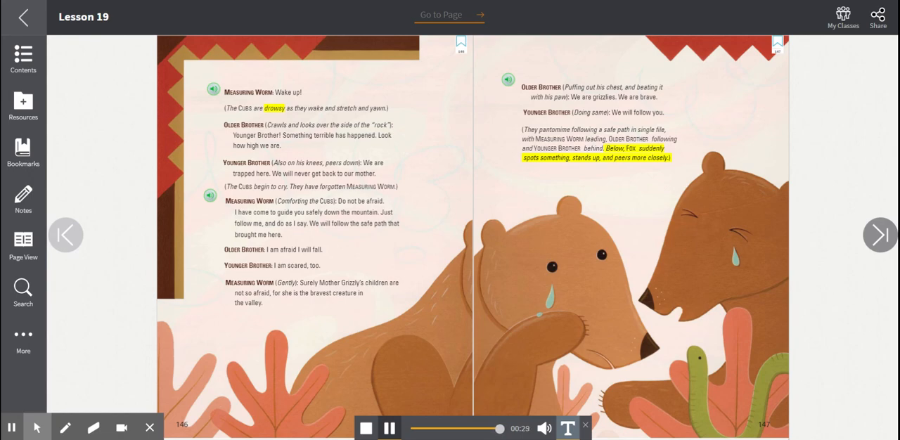
pyautogui.click(880, 235)
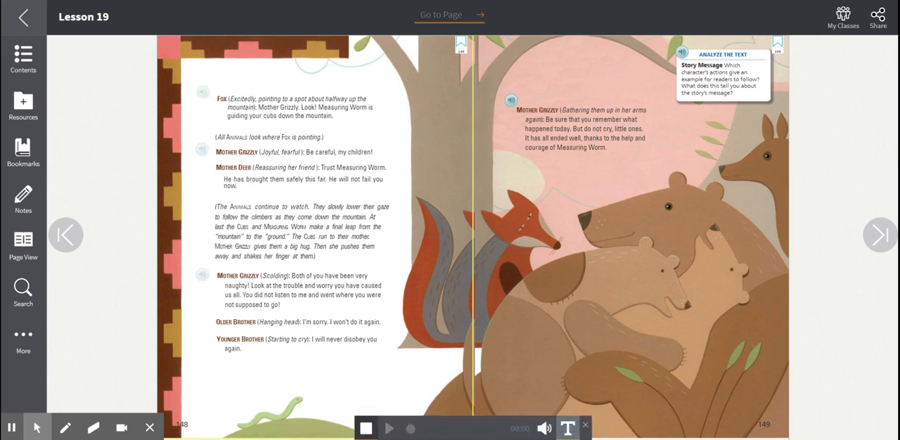
# Play Mother Grizzly's 'Be careful' warning through the Cubs running back to her on page 148.
pyautogui.click(388, 429)
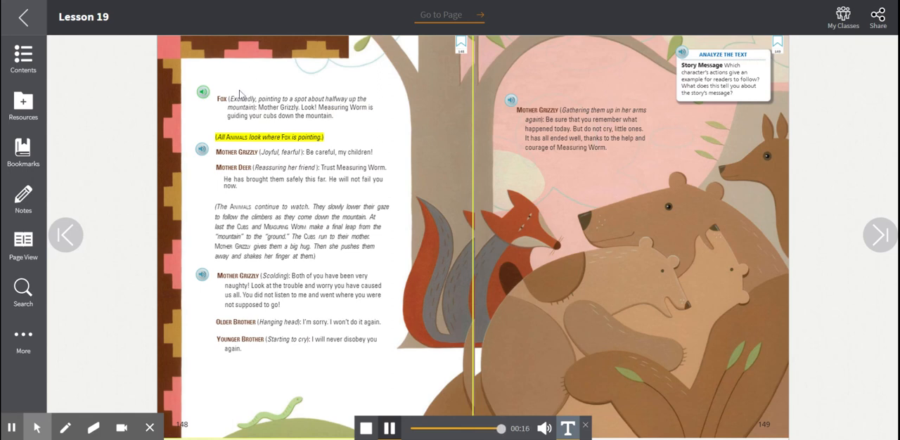
pyautogui.click(388, 428)
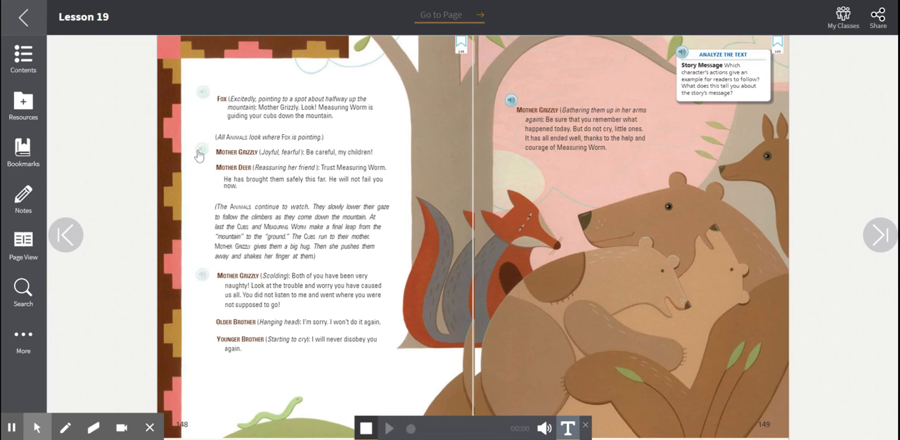
pyautogui.click(389, 429)
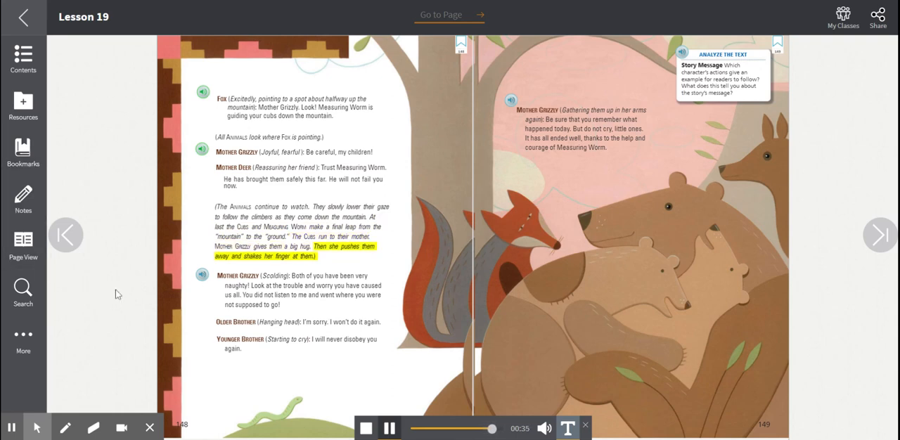
pyautogui.moveTo(164, 301)
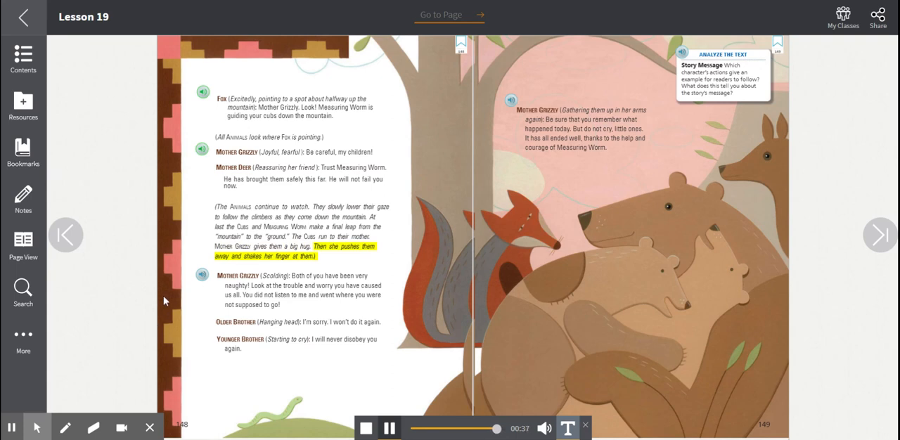
pyautogui.click(203, 274)
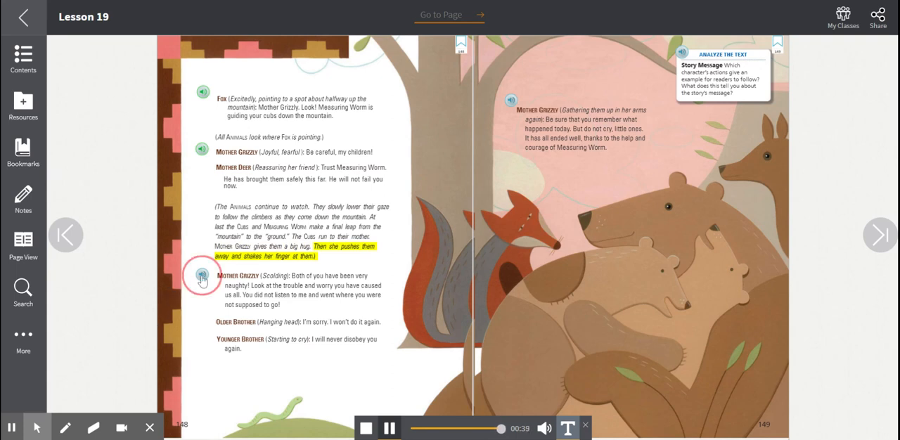
# Play Mother Grizzly's scolding and both Cubs' apologies to the end of page 148.
pyautogui.click(203, 274)
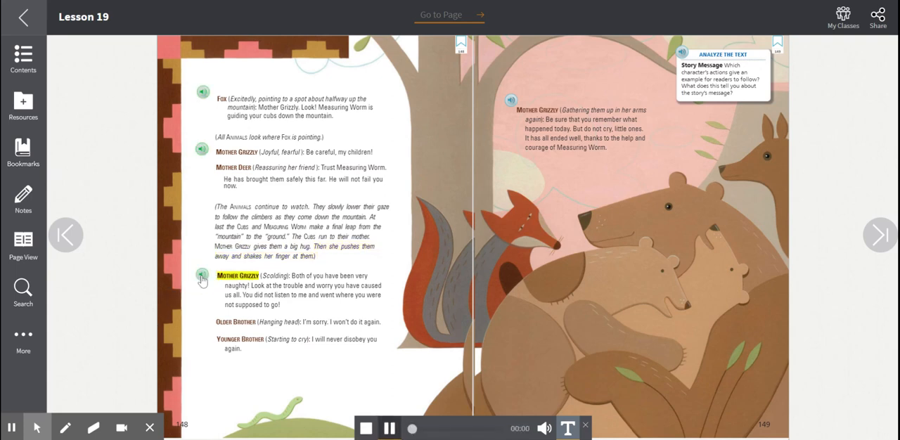
pyautogui.click(202, 274)
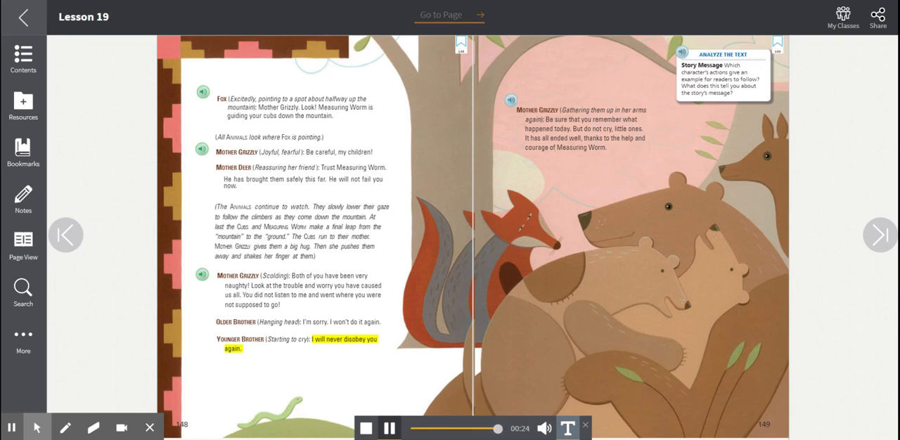
# Play Mother Grizzly's closing speech on page 149 and the Analyze the Text story-message question.
pyautogui.click(511, 98)
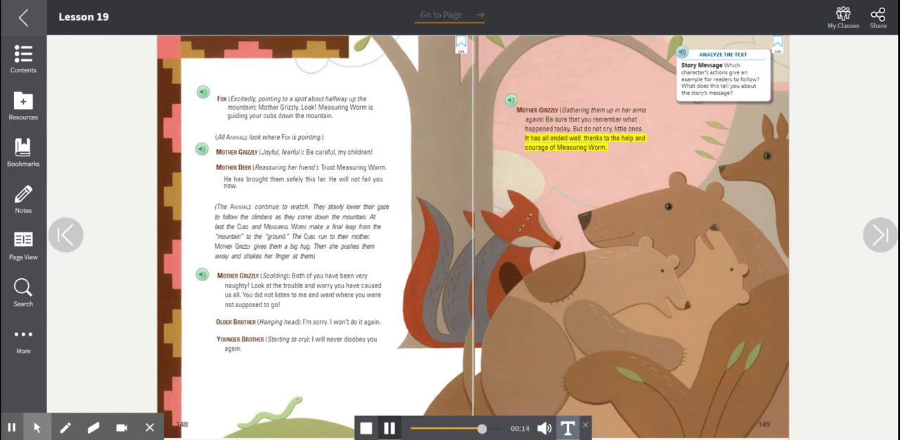
pyautogui.moveTo(623, 59)
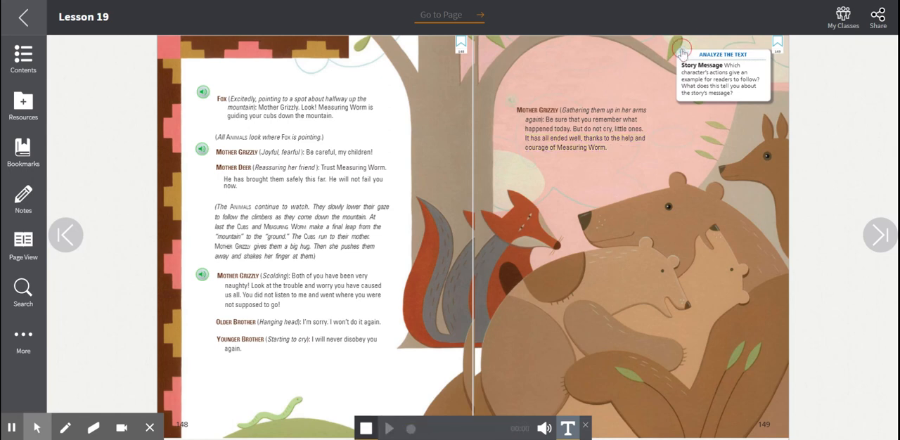
pyautogui.click(388, 429)
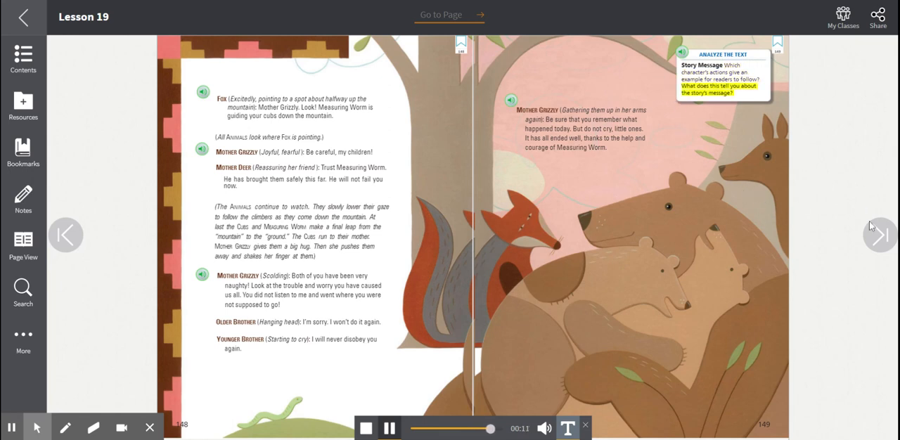
pyautogui.click(389, 428)
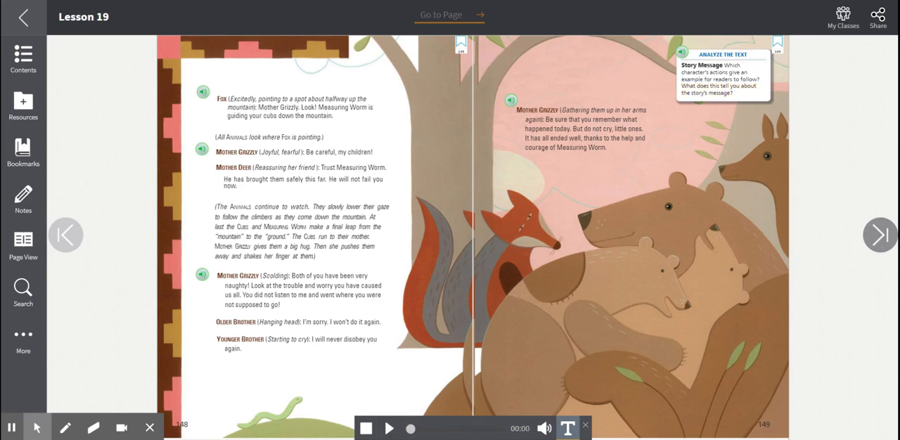
# Turn to pages 150–151 and play the Storyteller's ending narration through the mountain's naming.
pyautogui.click(880, 235)
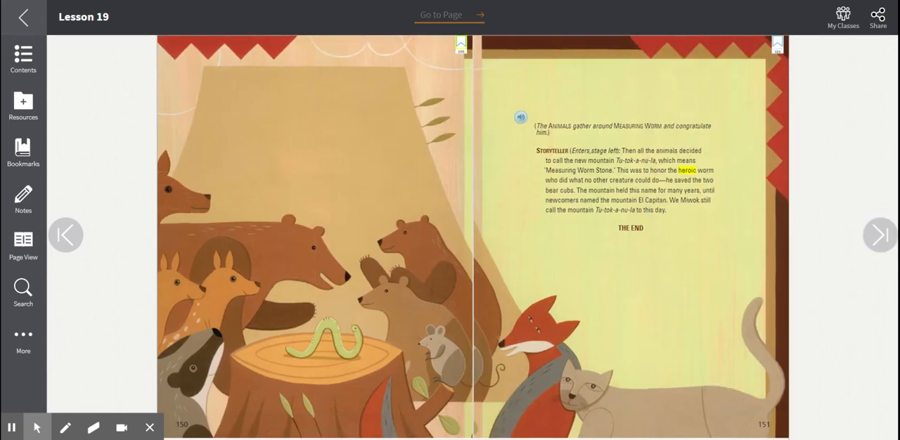
pyautogui.click(520, 117)
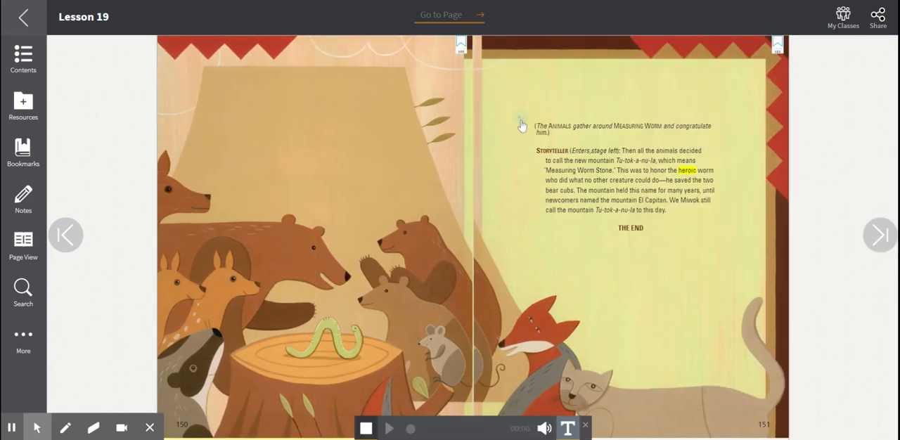
pyautogui.click(388, 427)
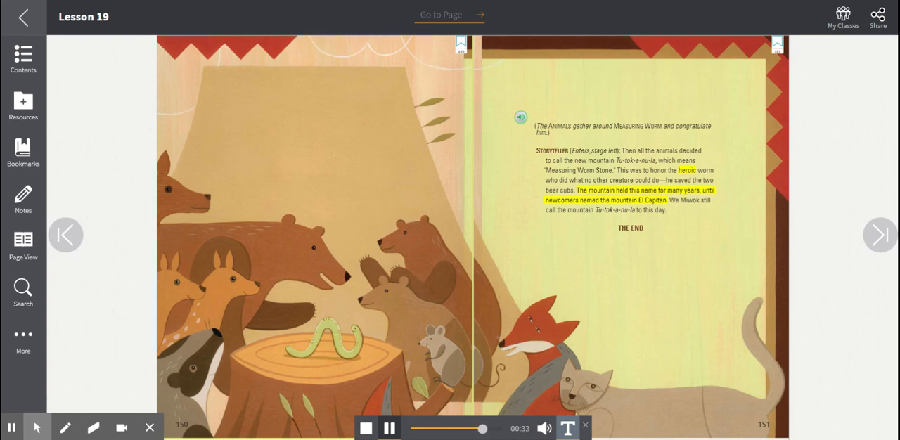
pyautogui.moveTo(670, 341)
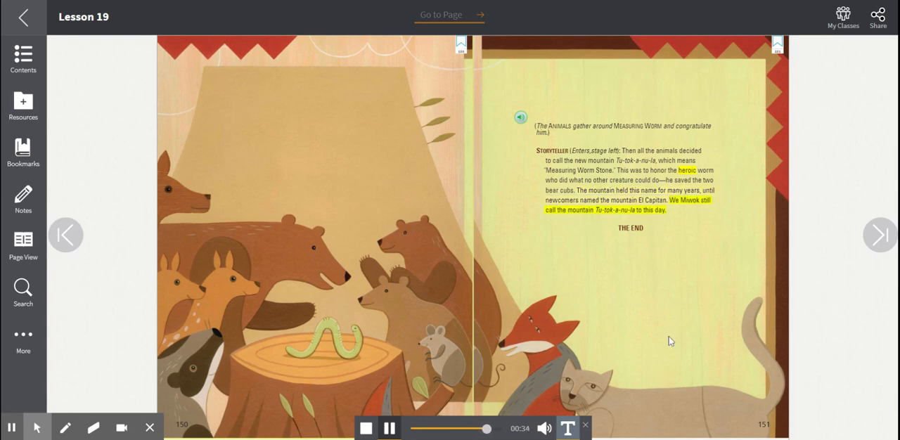
pyautogui.moveTo(610, 340)
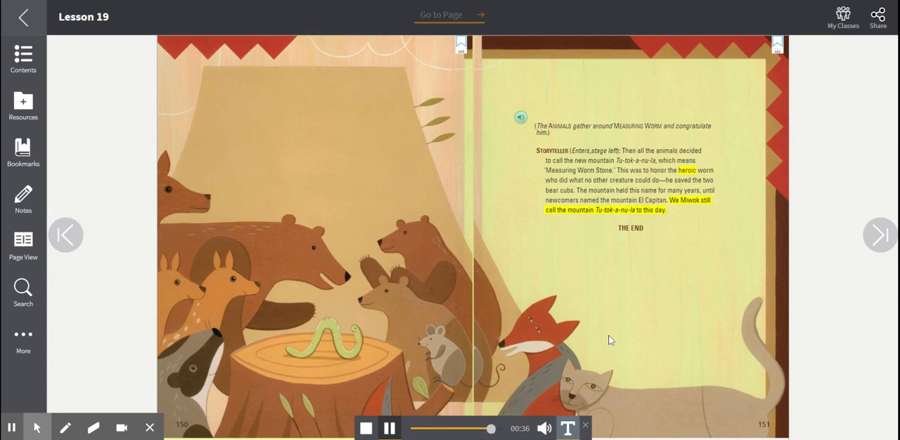
pyautogui.moveTo(512, 338)
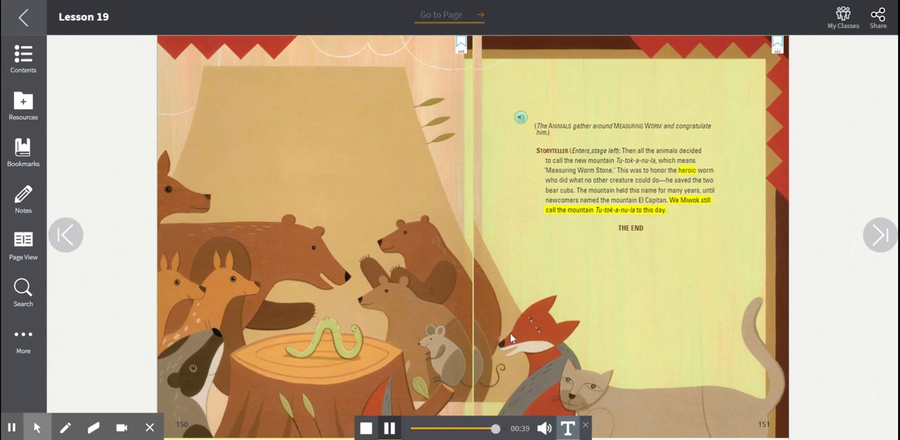